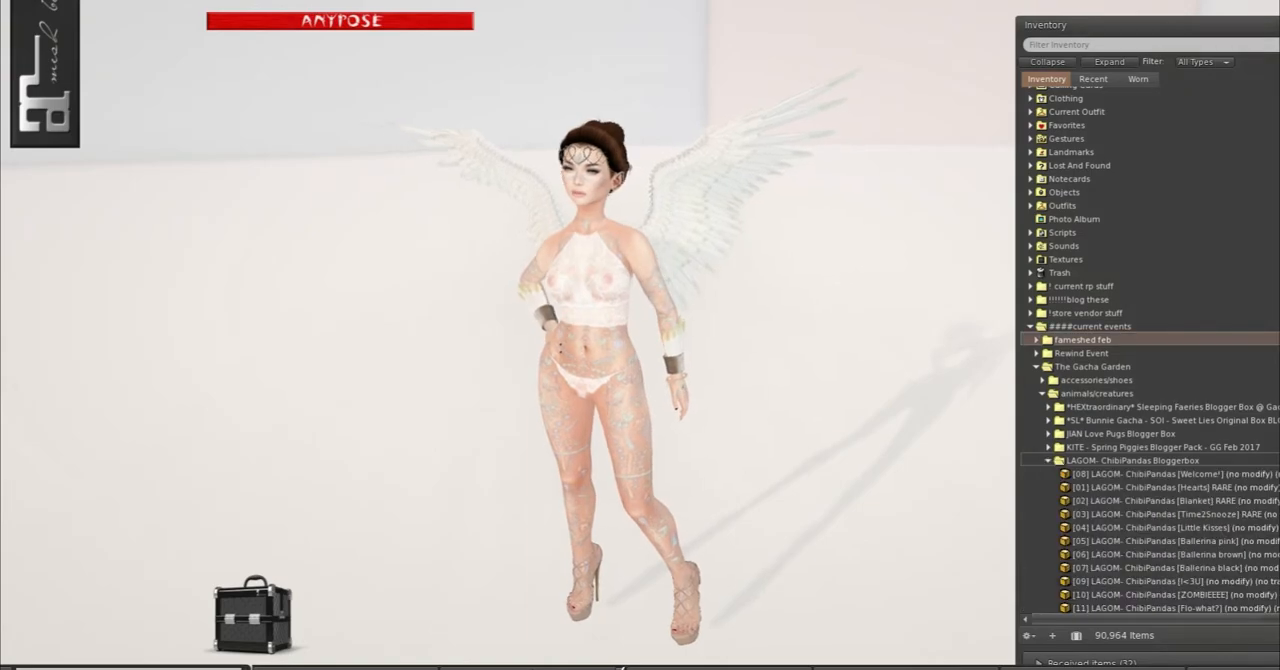
Collapse the LAGOM ChibiPandas Bloggerbox folder in the Inventory window
left_click(1044, 460)
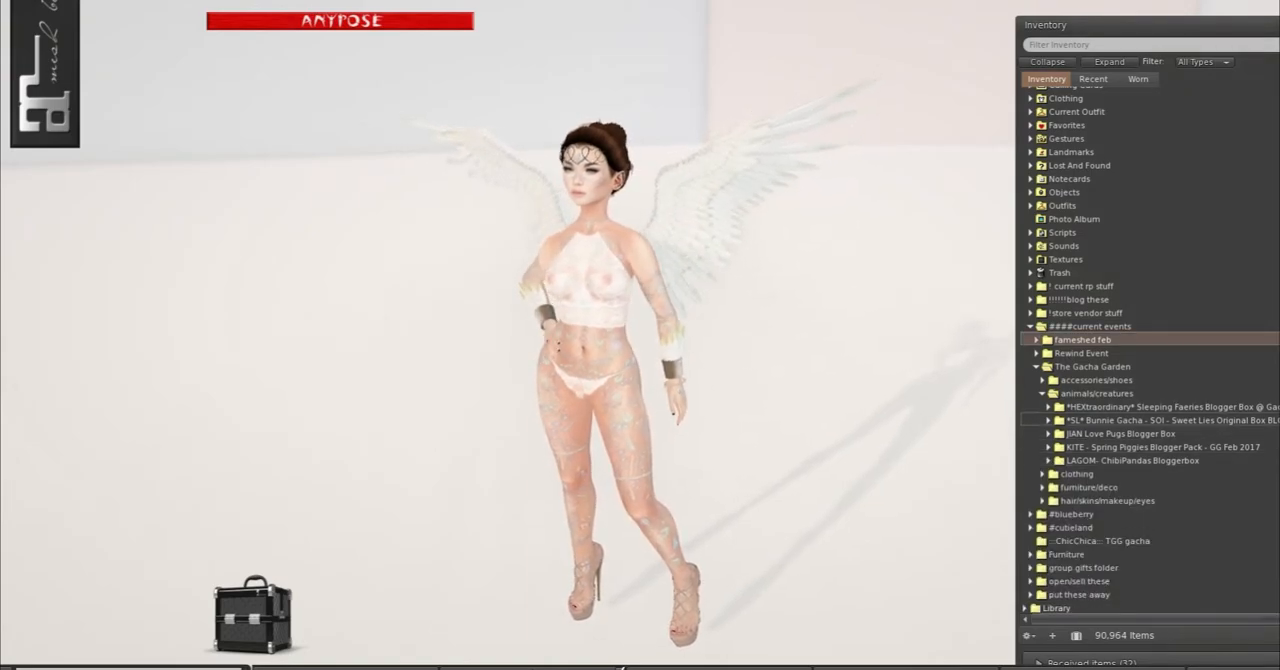
left_click(1036, 420)
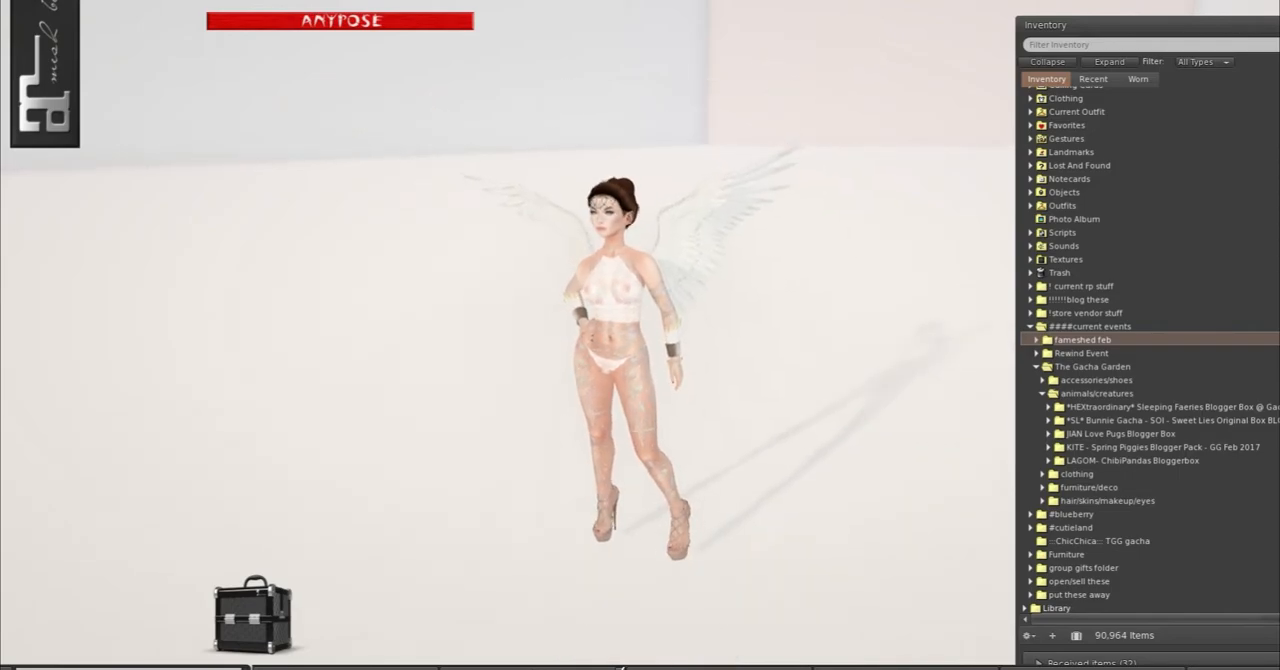
left_click(1060, 406)
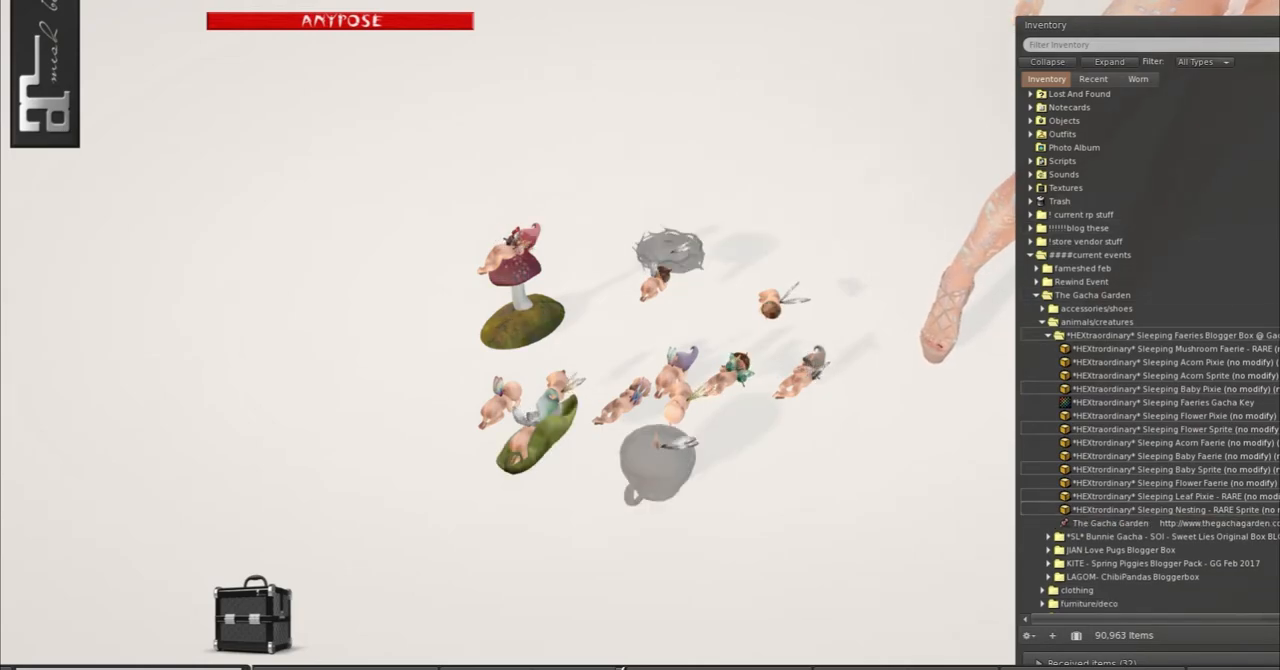
Expand the Sleeping Faeries Blogger Box folder to reach its gacha items
double_click(1164, 402)
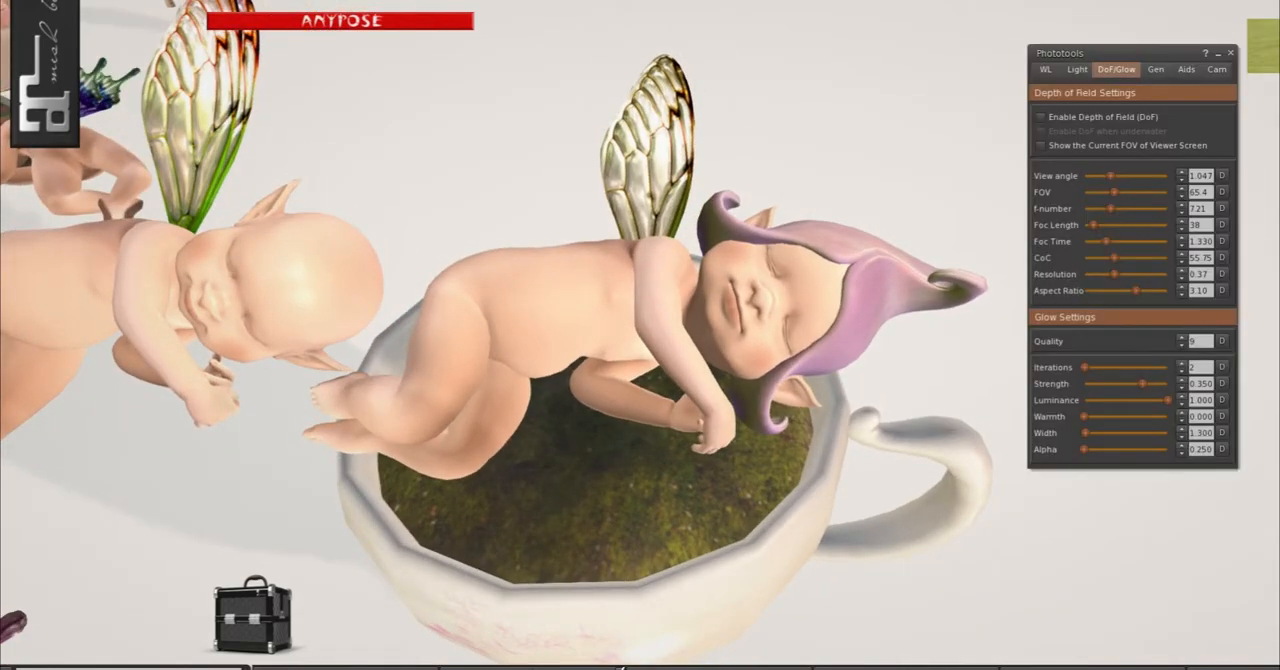
Show the Windlight sky and water settings in the Phototools window
left_click(1046, 68)
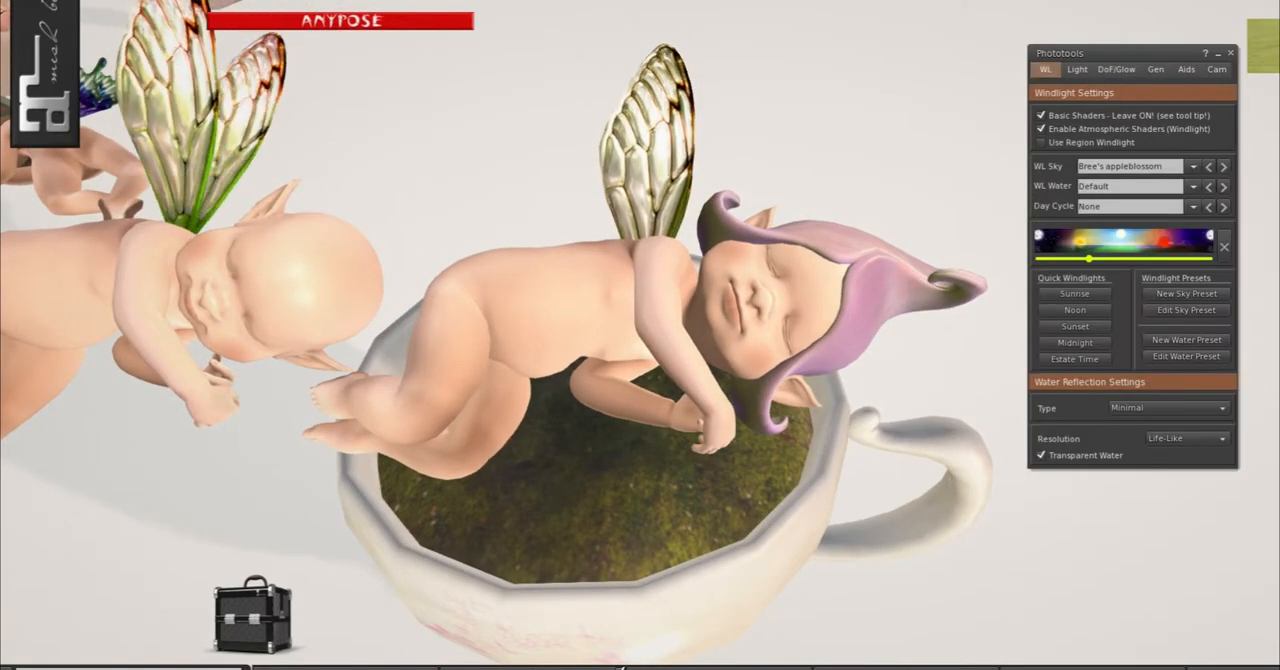
left_click(1192, 166)
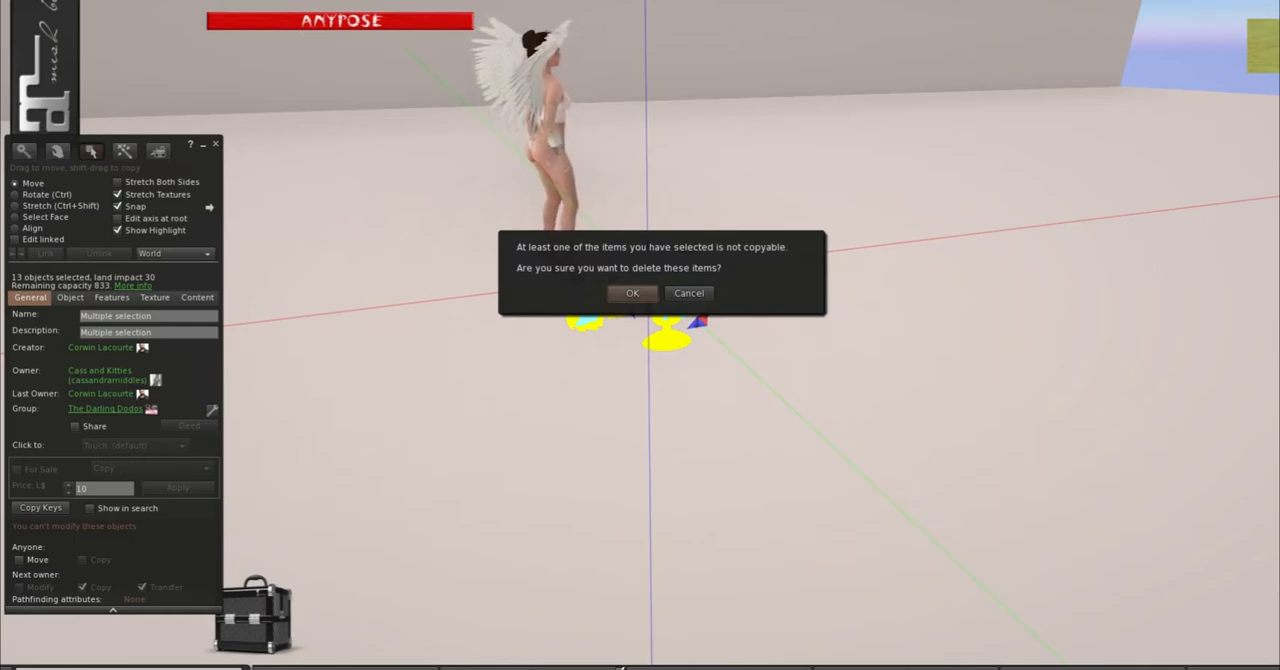
Confirm deleting the 13 non-copyable faerie objects from the ground
left_click(688, 292)
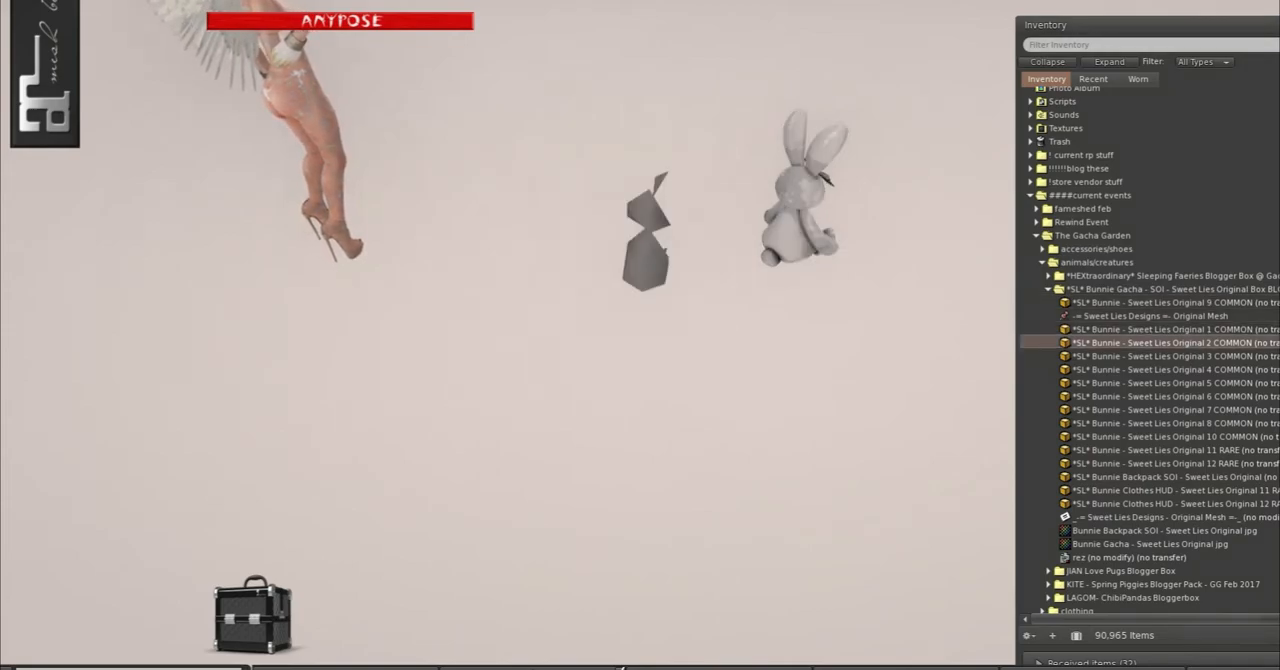
Expand the SOI Bunnie Gacha folder and rez the Sweet Lies Original bunny plushies
left_click(1150, 356)
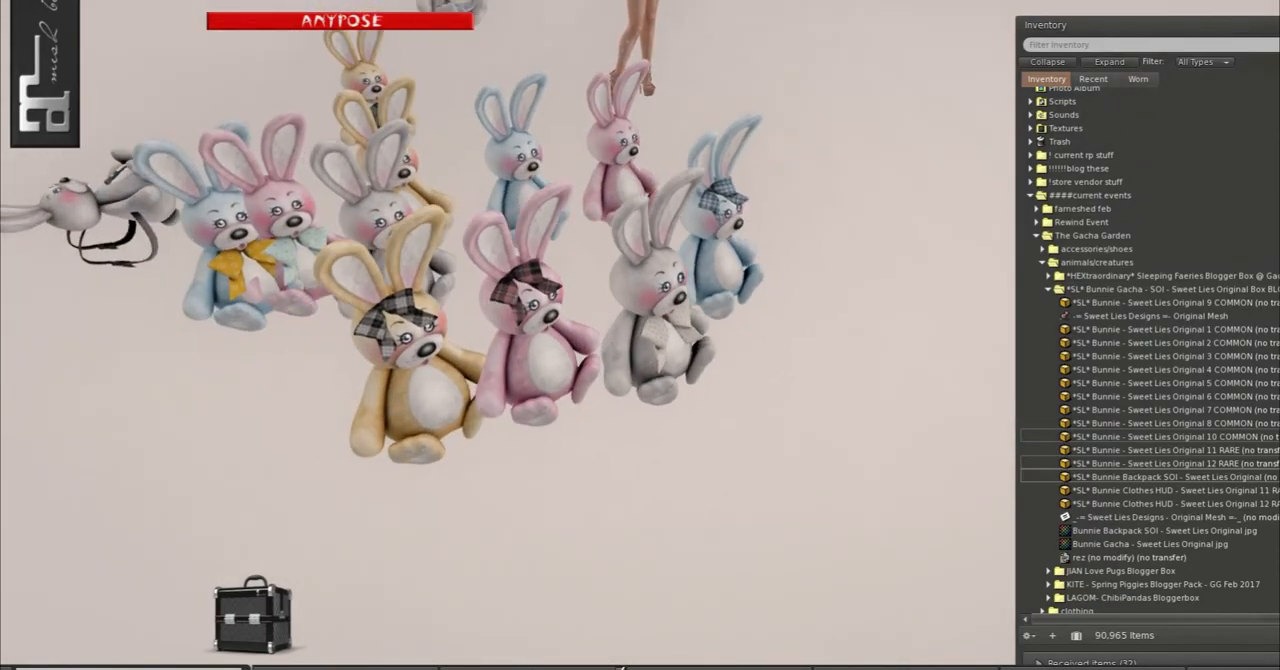
right_click(650, 290)
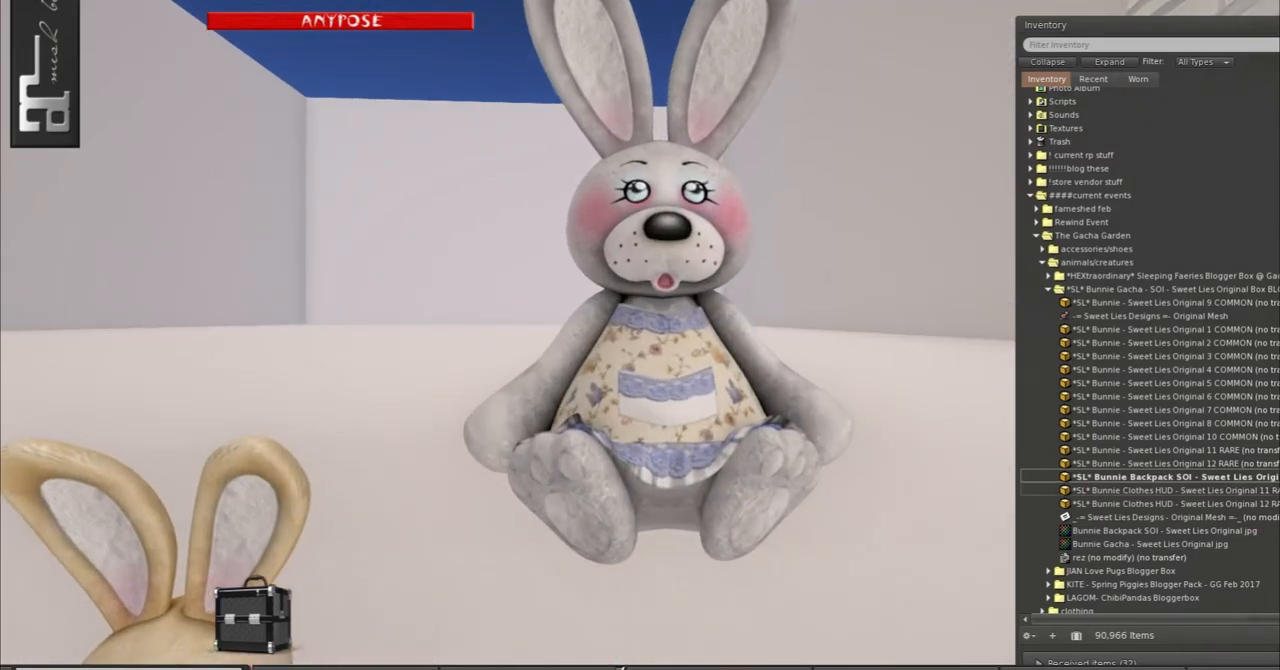
Zoom onto the grey floral-dress bunny and the tan knit-sweater bunny
left_click(1160, 490)
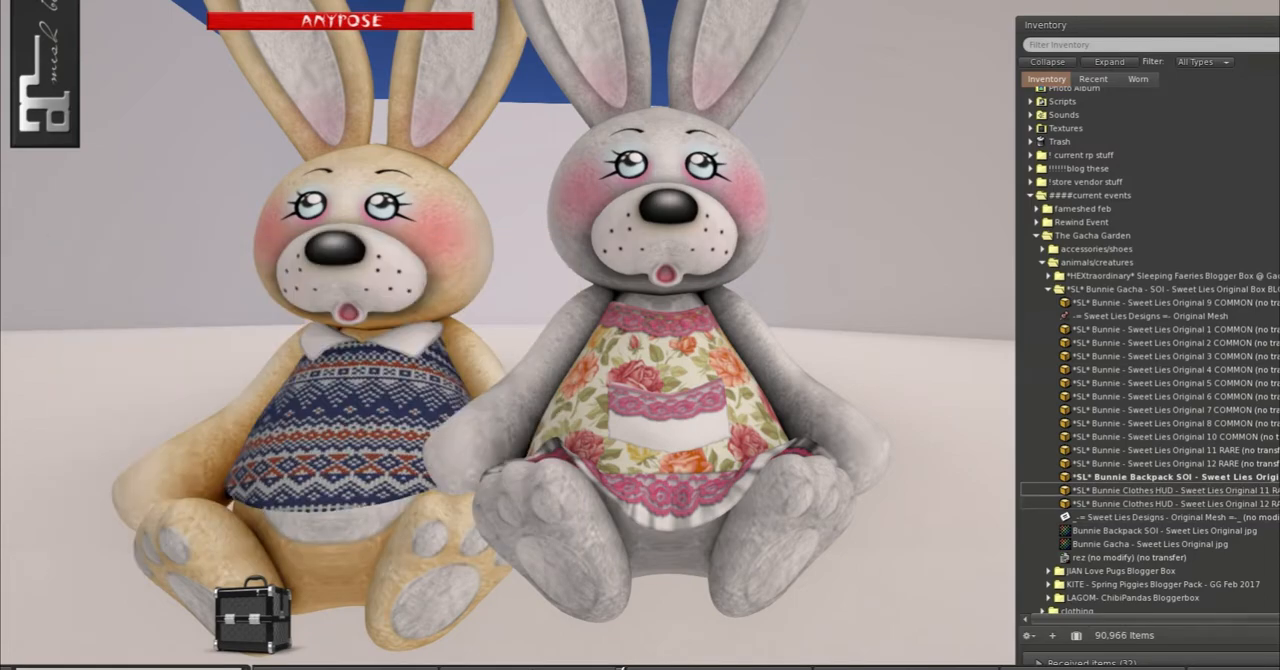
left_click(1150, 504)
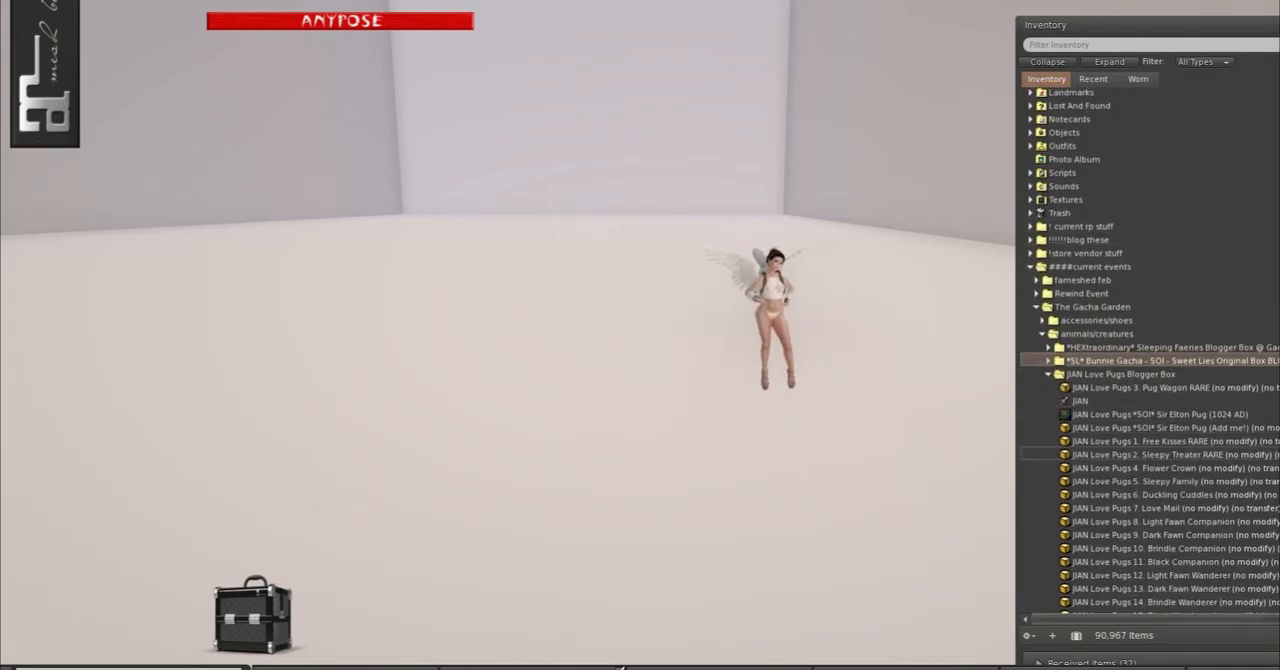
Scroll the Inventory to the JAN Love Pugs Blogger Box folder
scroll("down", 3)
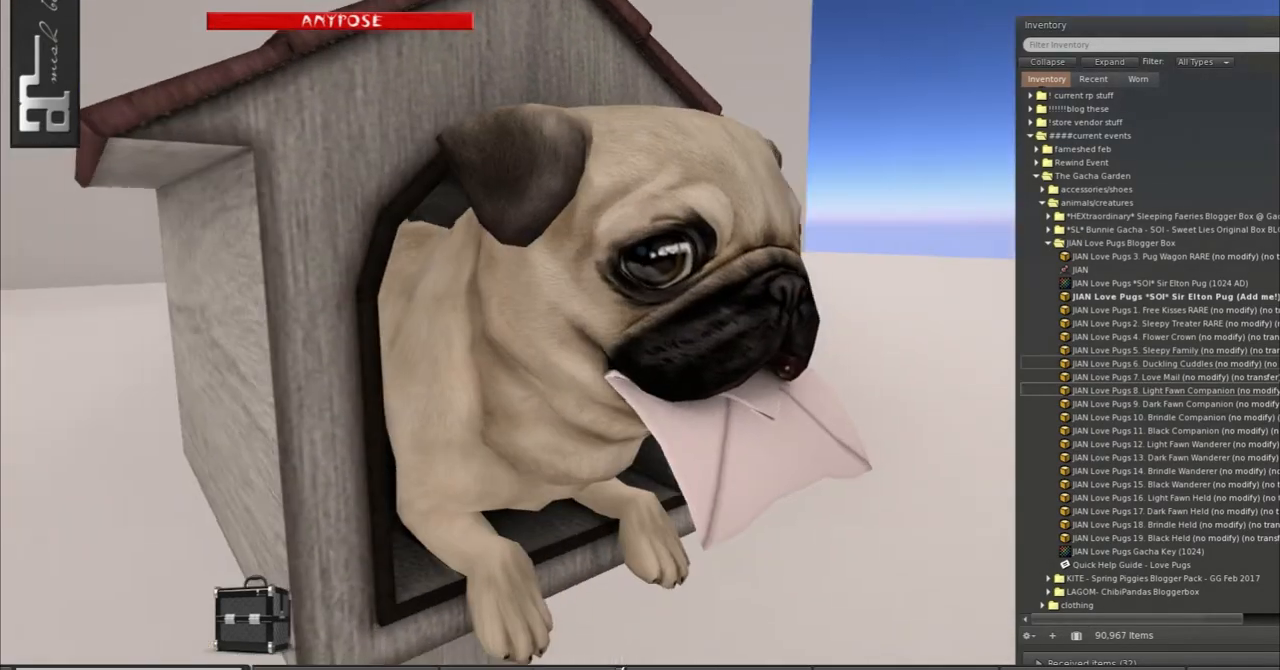
Rez the JAN Love Pugs doghouse pug holding a letter onto the ground
right_click(656, 300)
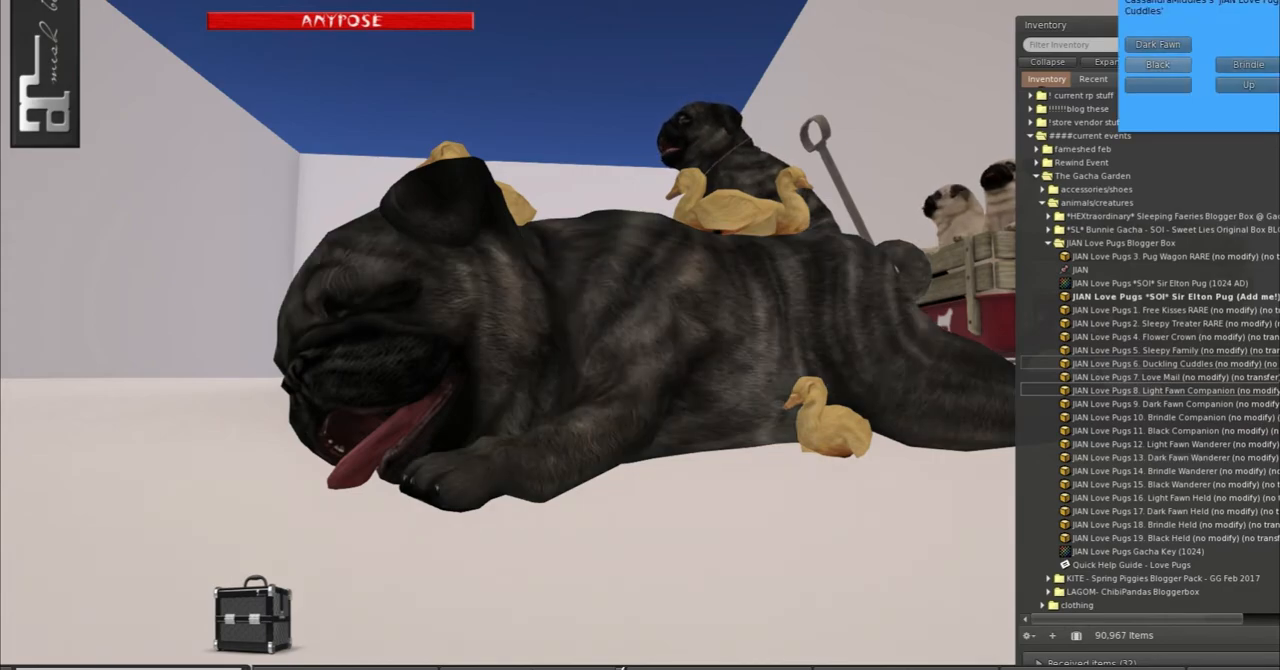
View the large sleeping pug with yellow ducklings from the Love Pugs set
left_click(1158, 44)
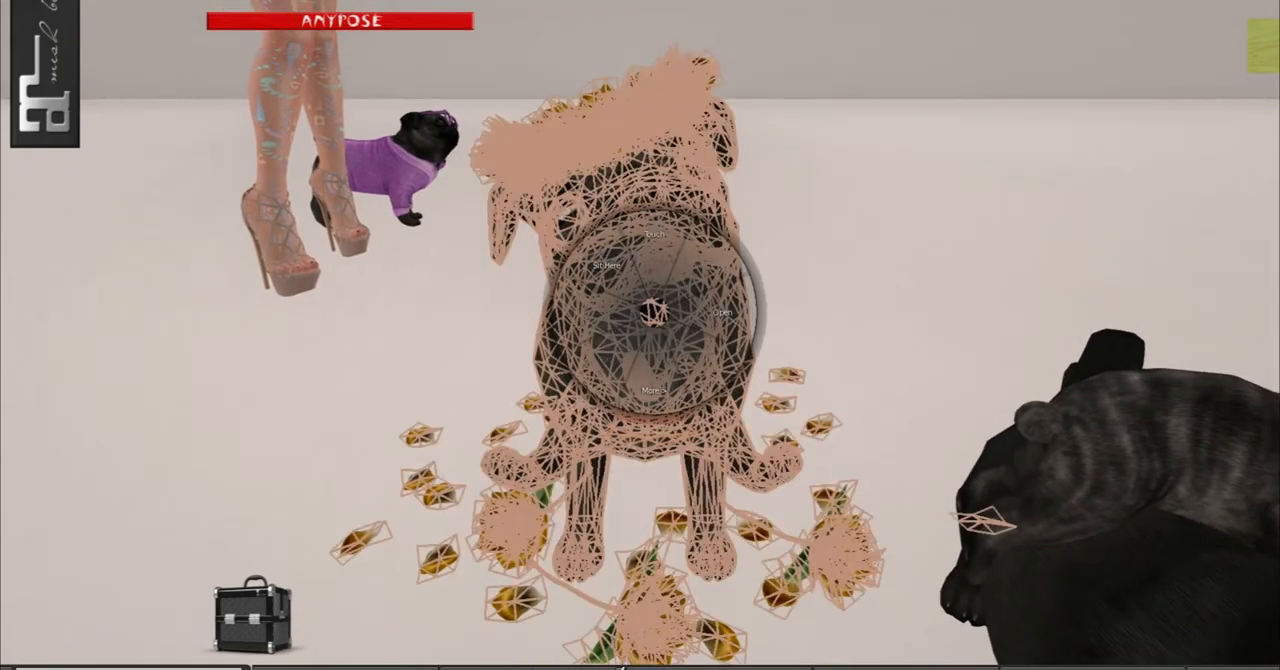
Place the rezzed flower-strewn pug beside the pug wagon and sleeping pugs
left_click(650, 320)
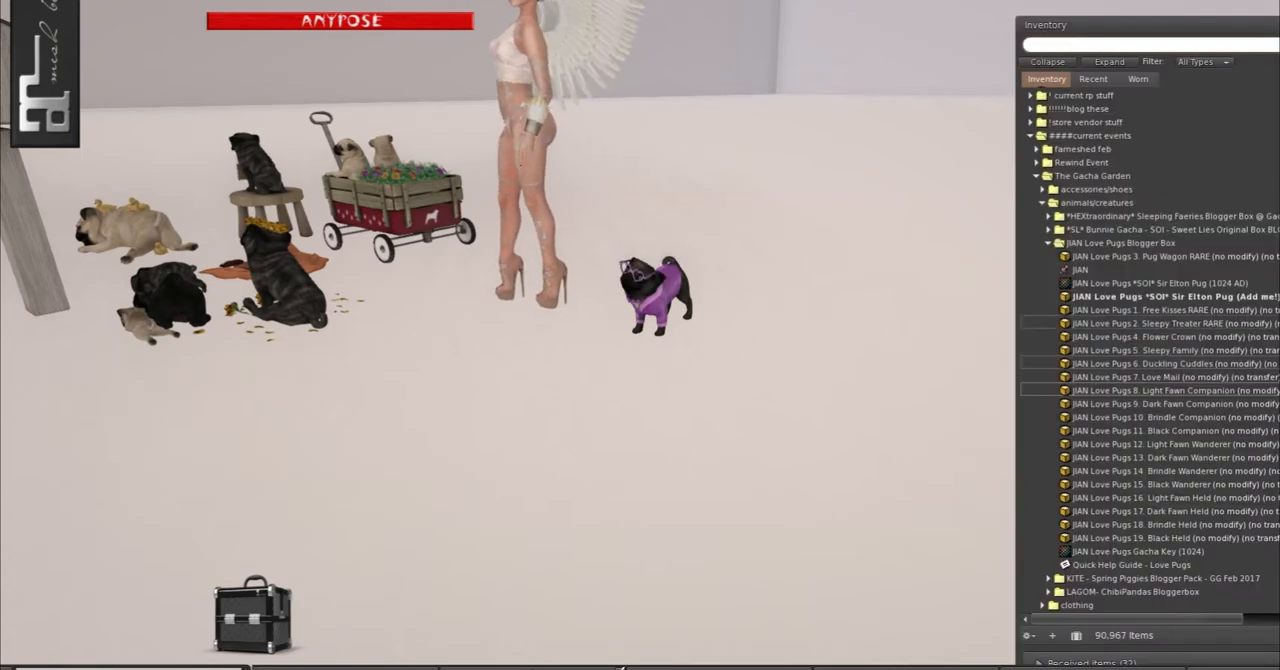
Add the Light Fawn Companion pug beside the avatar, then wear the Dark Fawn Companion instead
right_click(1130, 296)
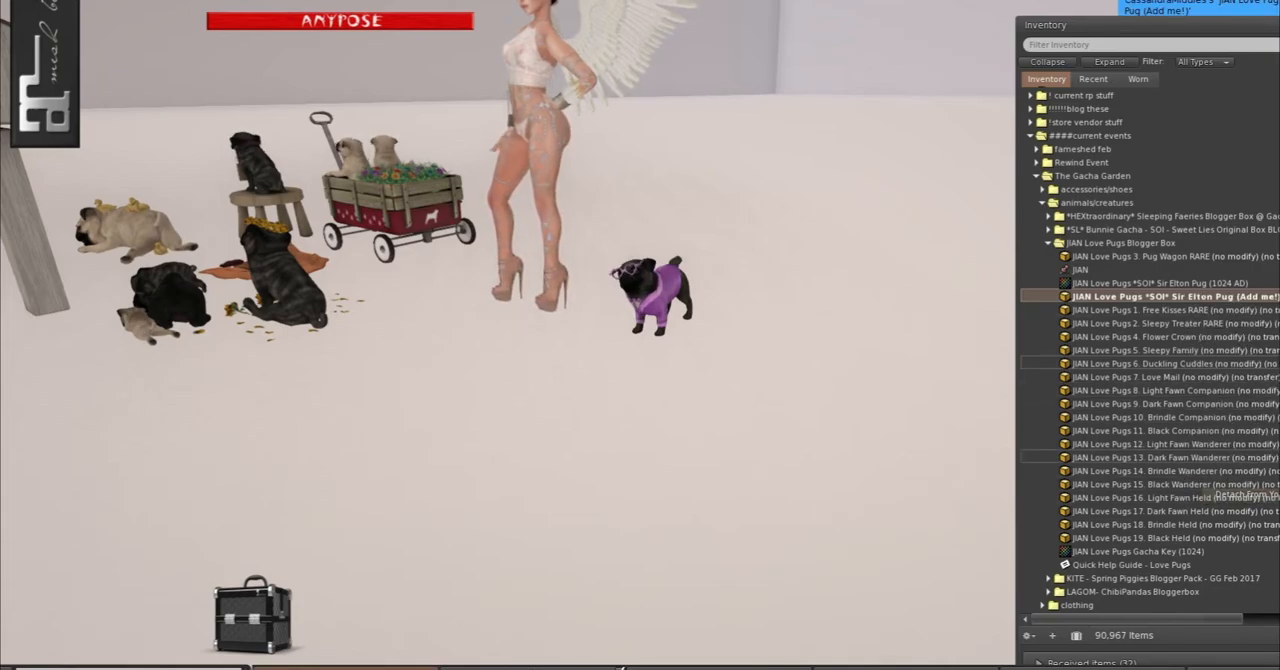
right_click(1140, 390)
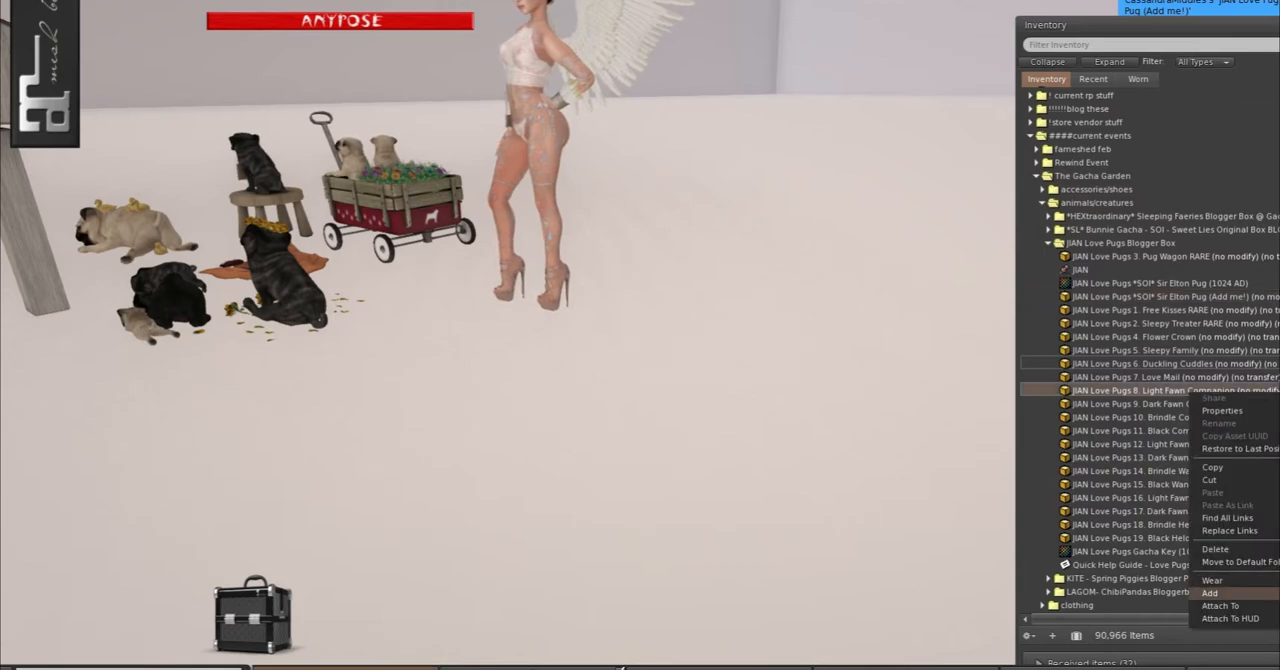
left_click(1210, 592)
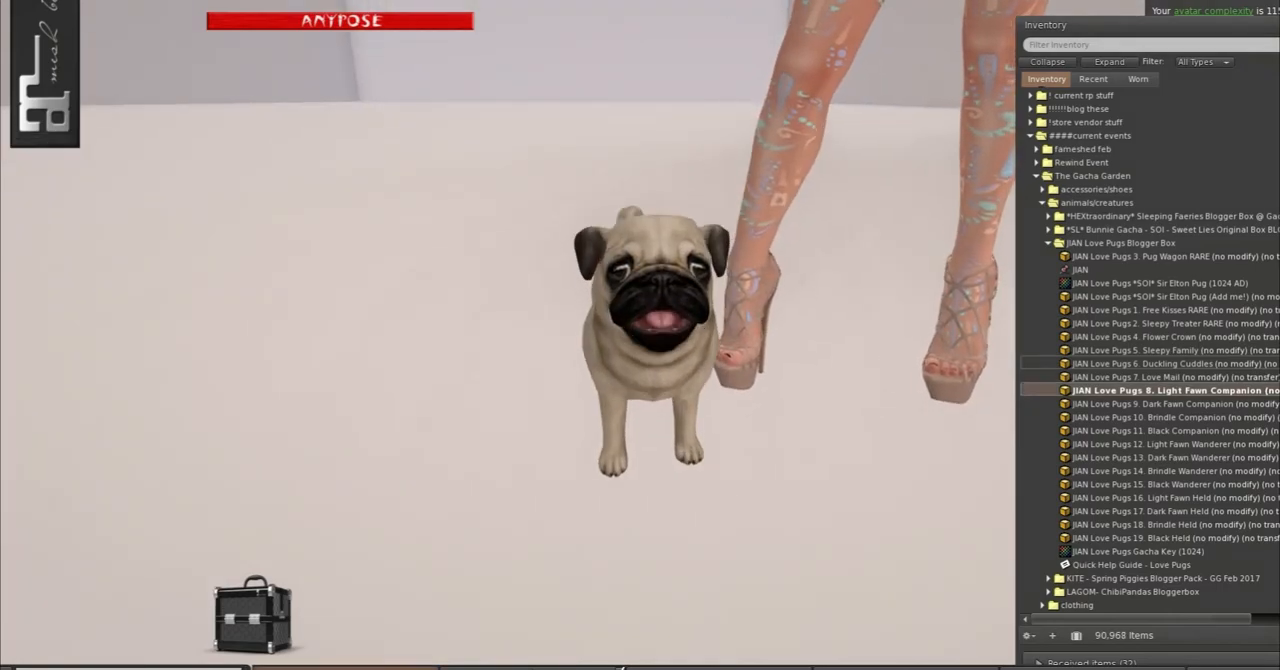
right_click(1176, 390)
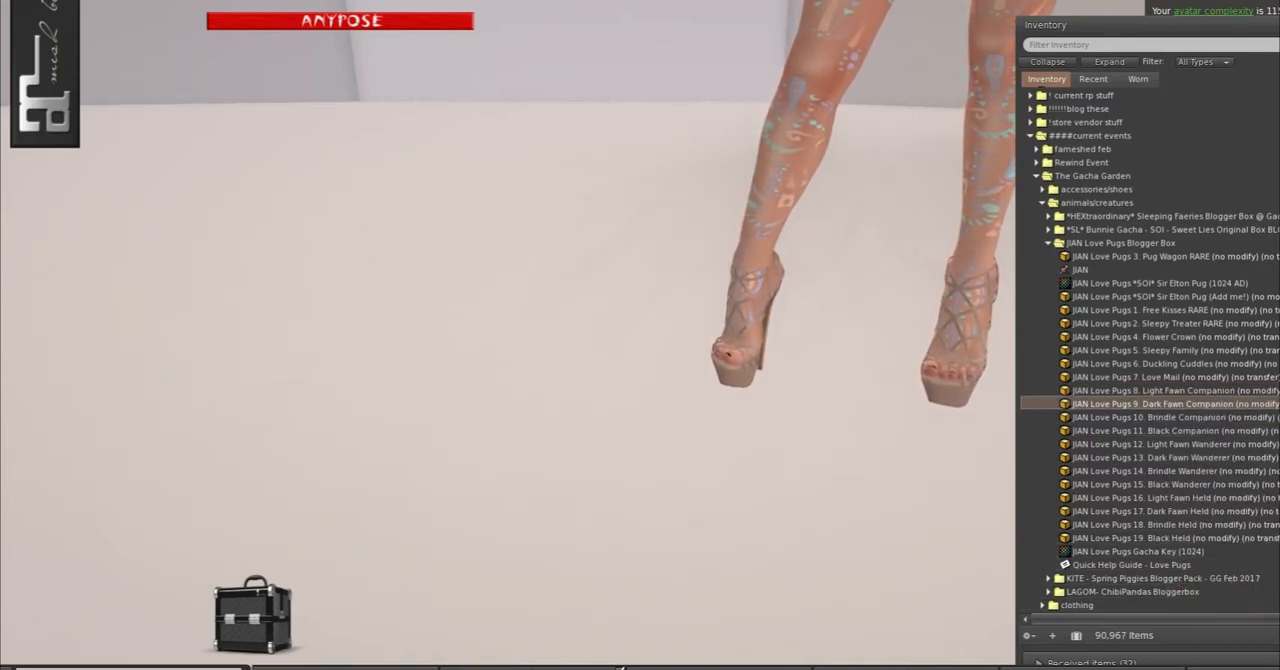
double_click(1170, 404)
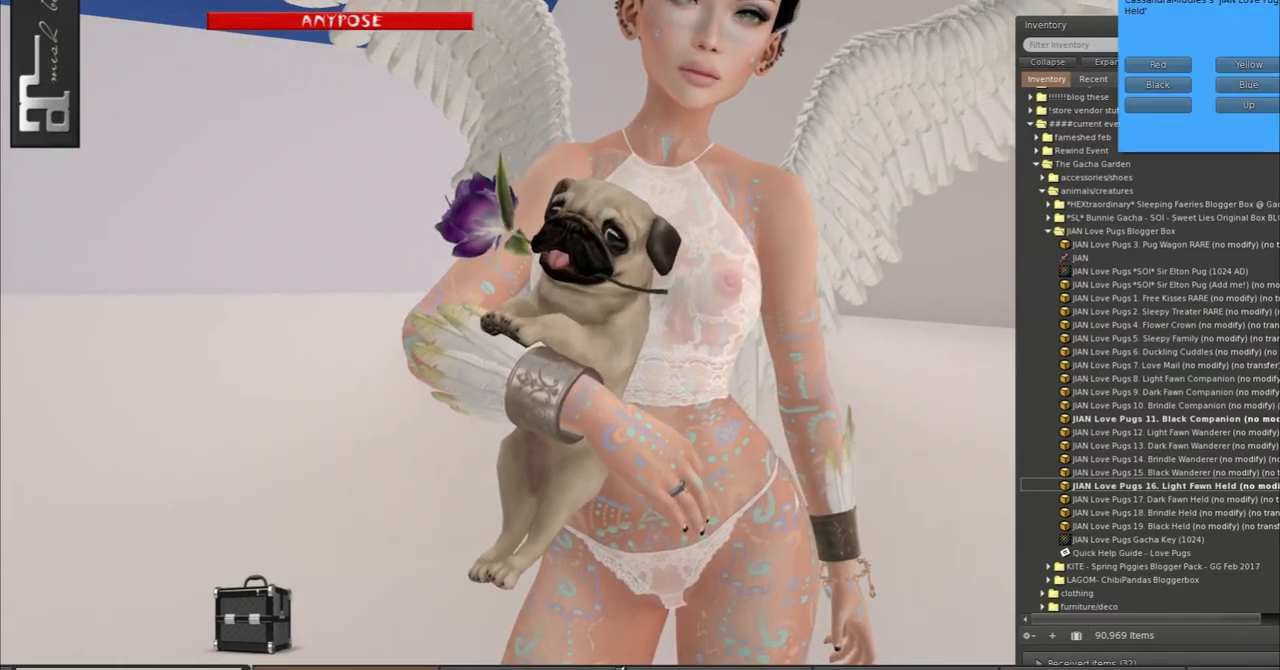
Replace the held Light Fawn pug with the JAN Love Pugs 19 Black Held pug
right_click(1144, 484)
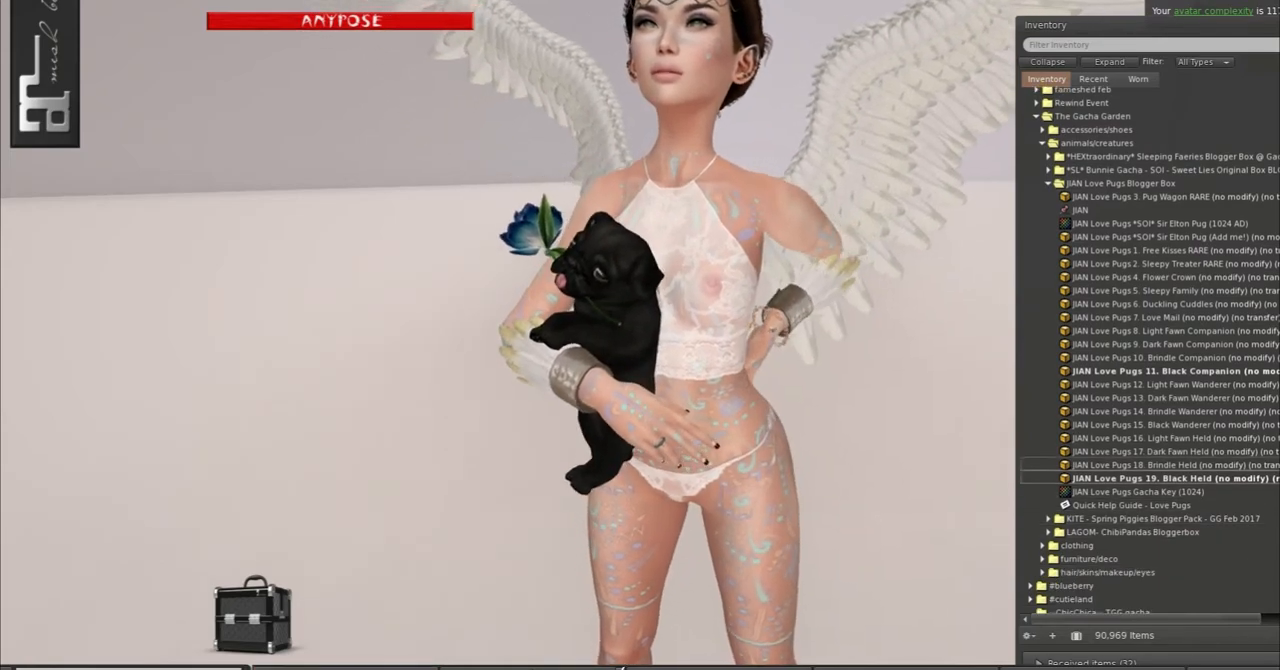
Detach the black pug and rez the KITE Spring Piggies pigs and teacups on the ground
right_click(1170, 476)
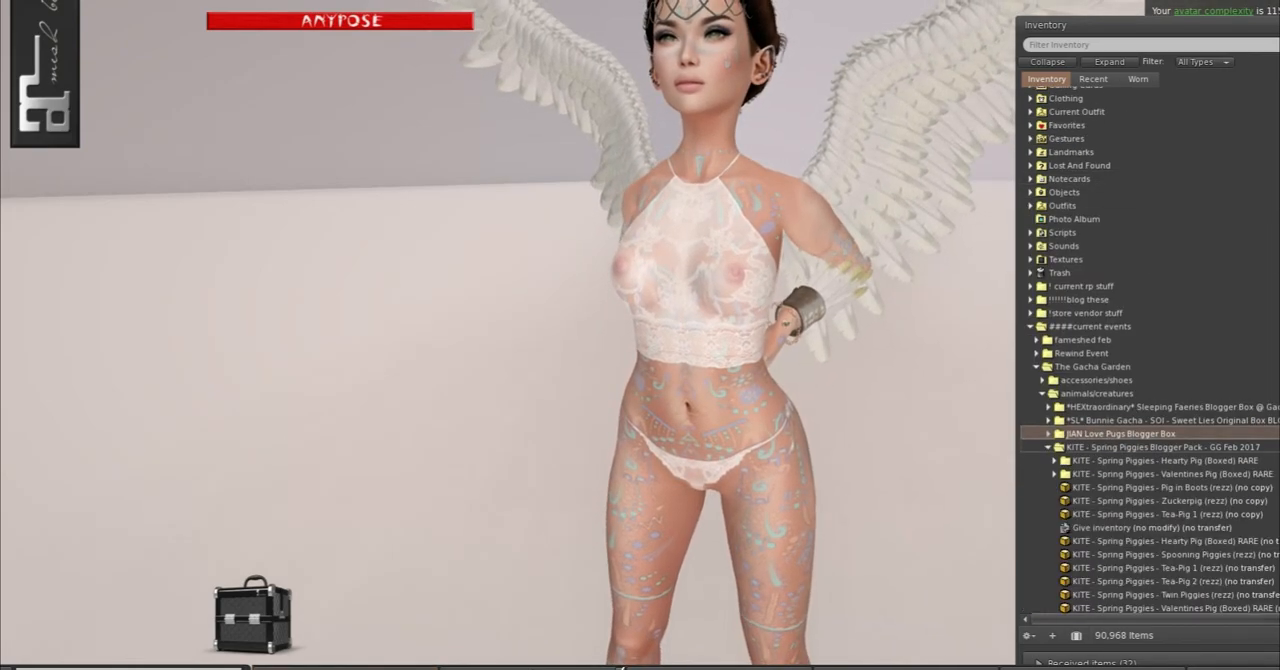
scroll("down", 3)
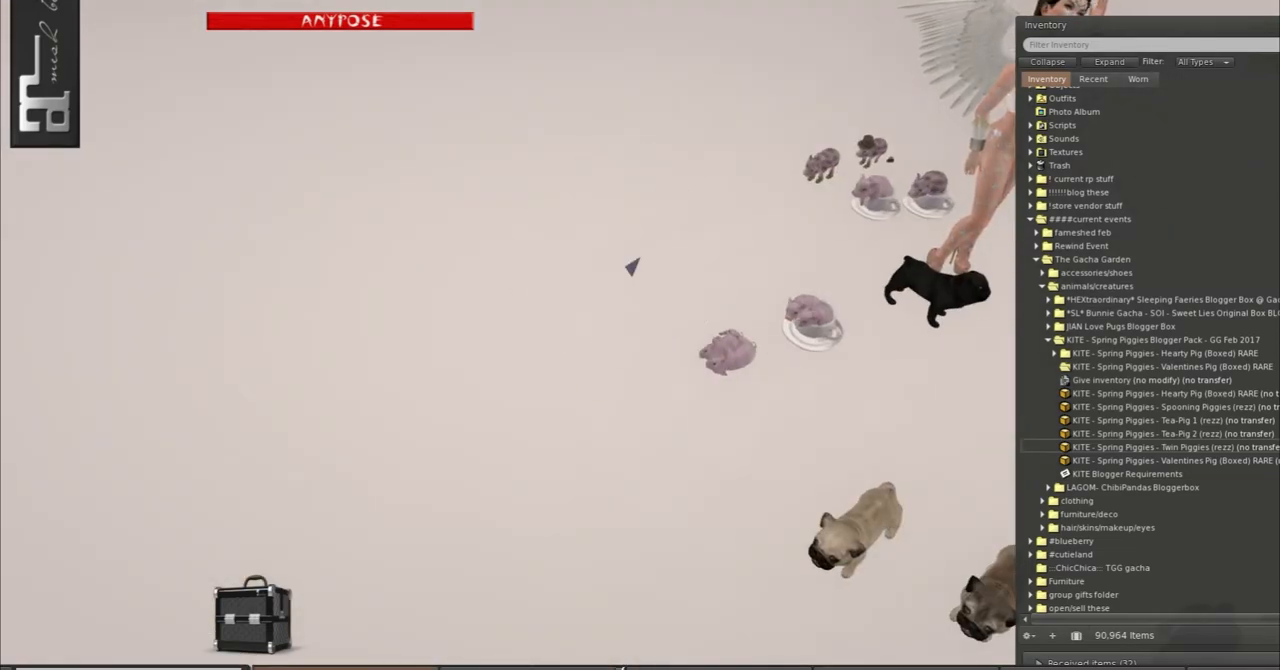
right_click(1150, 380)
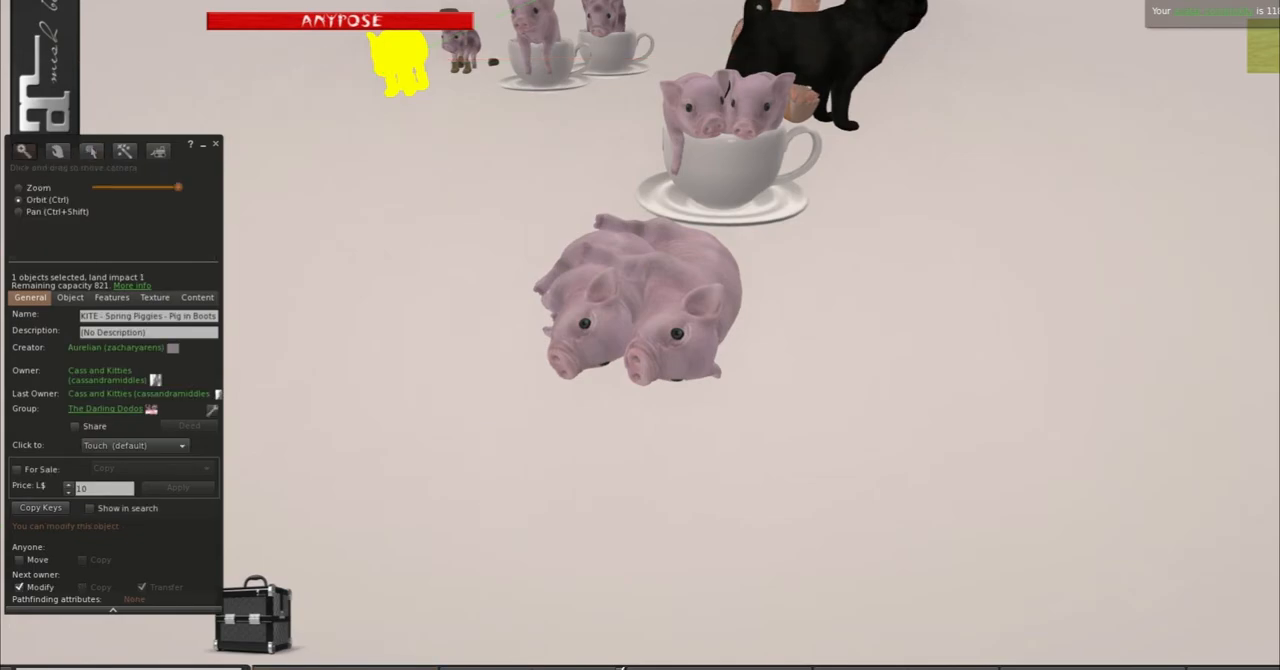
Inspect the pink pig pile in the Edit window and have the avatar hold a pink pig
left_click(216, 144)
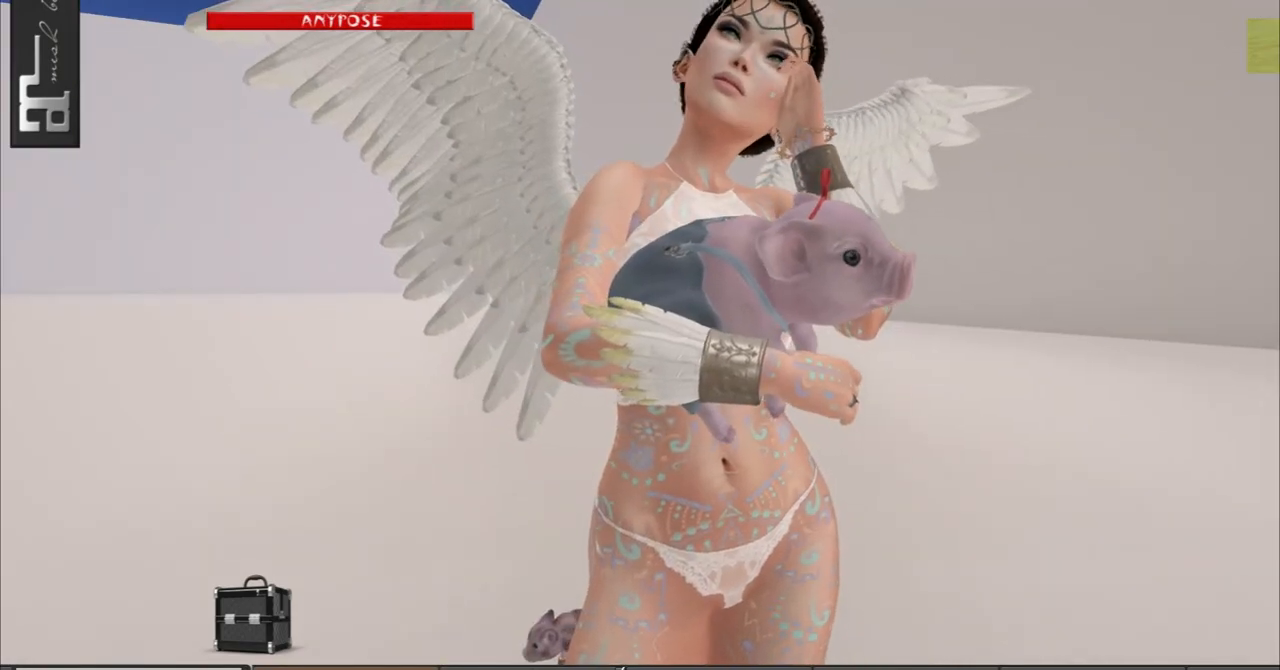
right_click(1120, 406)
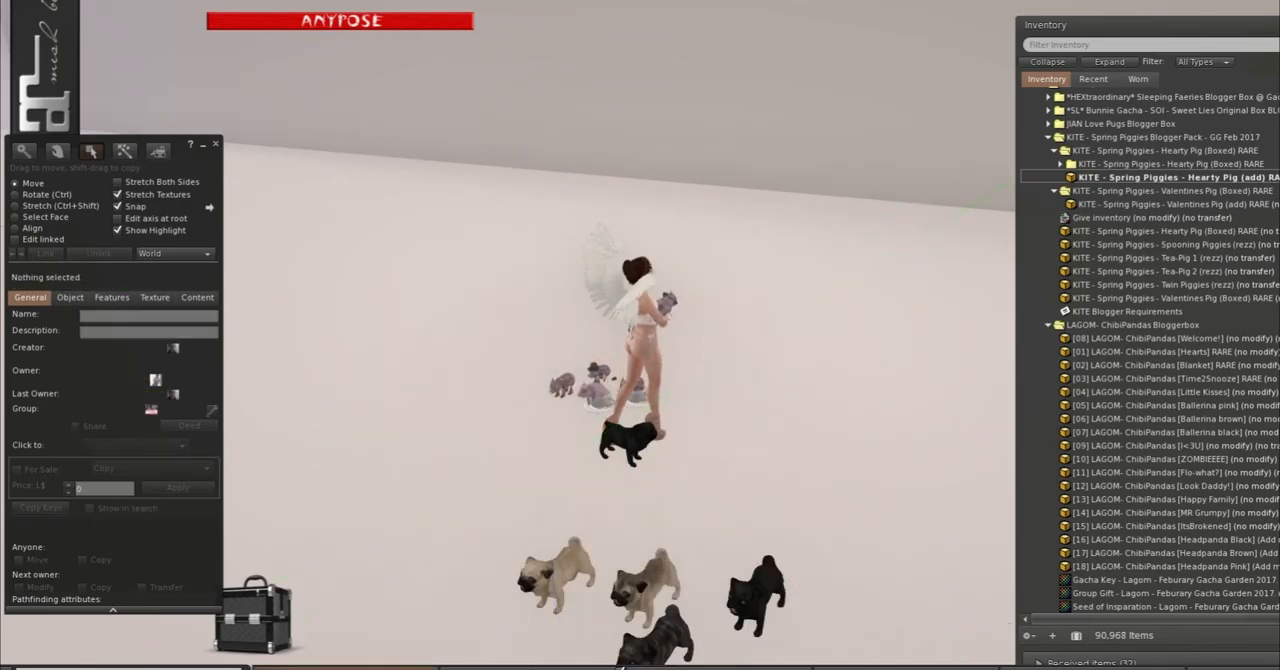
Drag the LAGOM ChibiPandas figures onto the white platform around the avatar
left_click(600, 396)
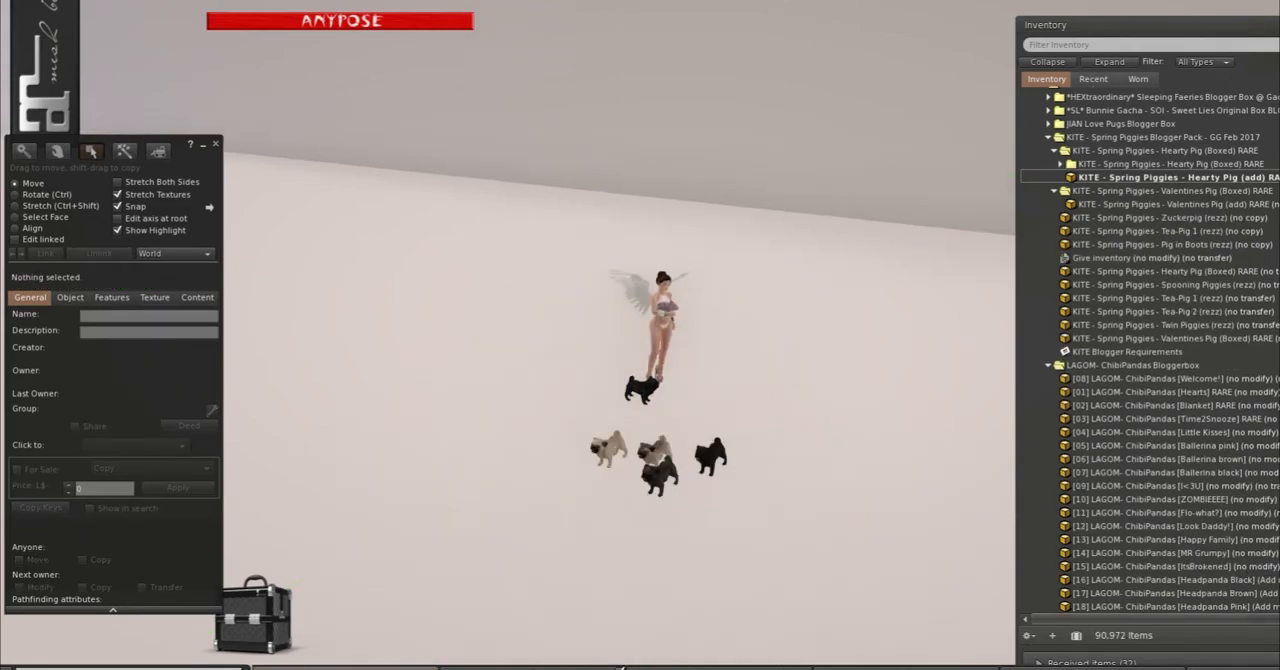
left_click(656, 460)
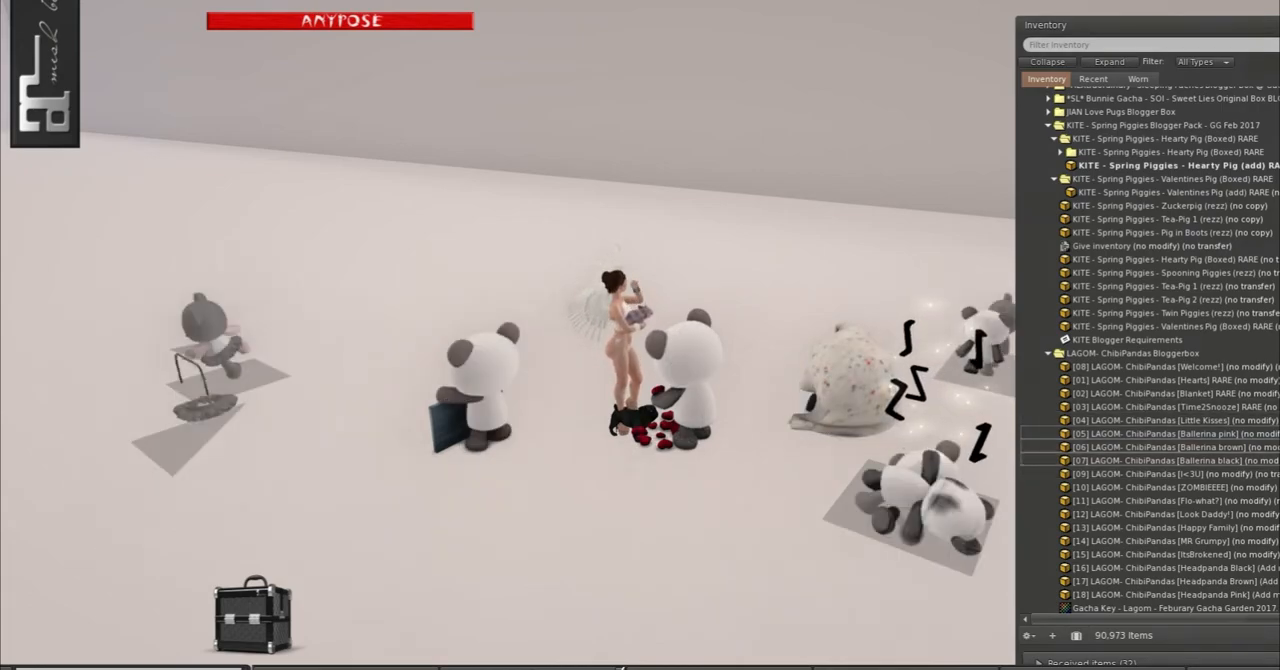
scroll("down", 3)
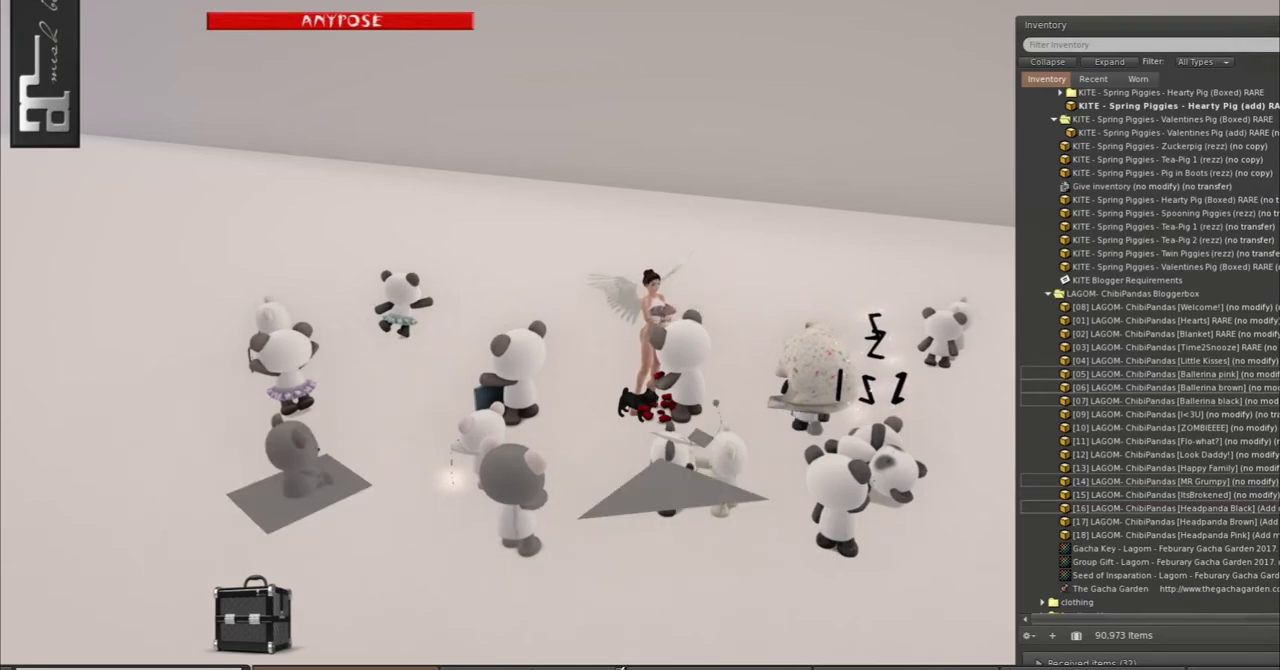
right_click(1150, 508)
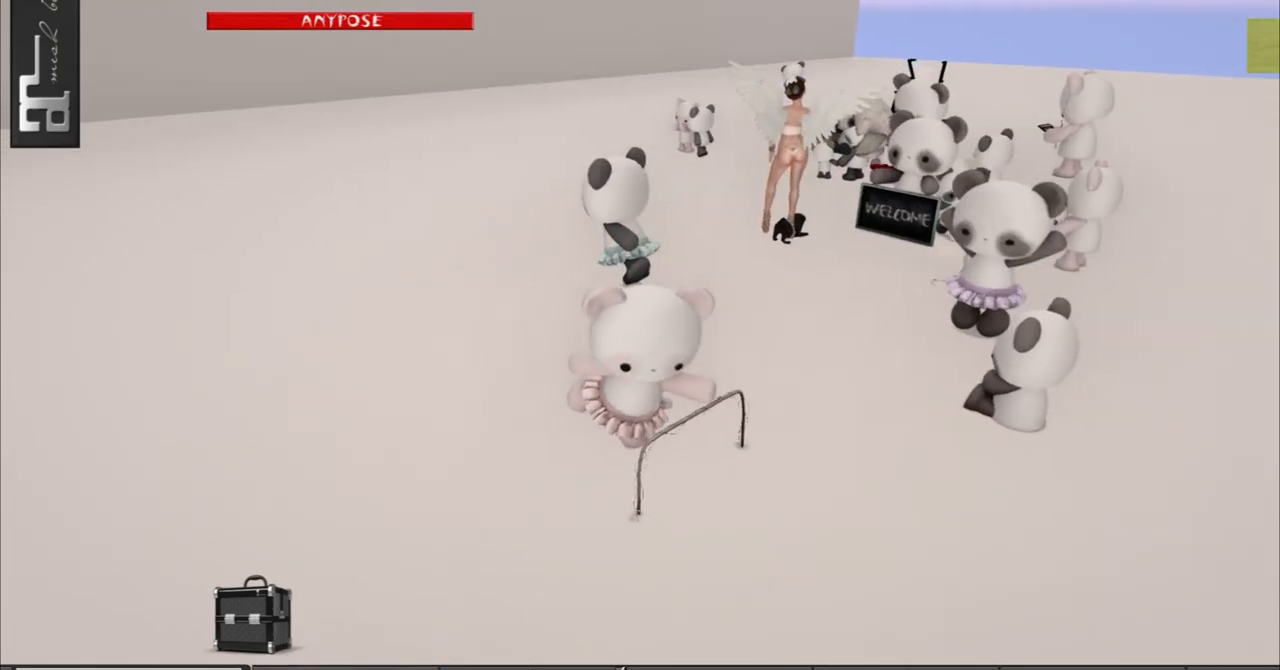
Select a rezzed panda in Edit mode and drag it to a new spot in the group
left_click(644, 360)
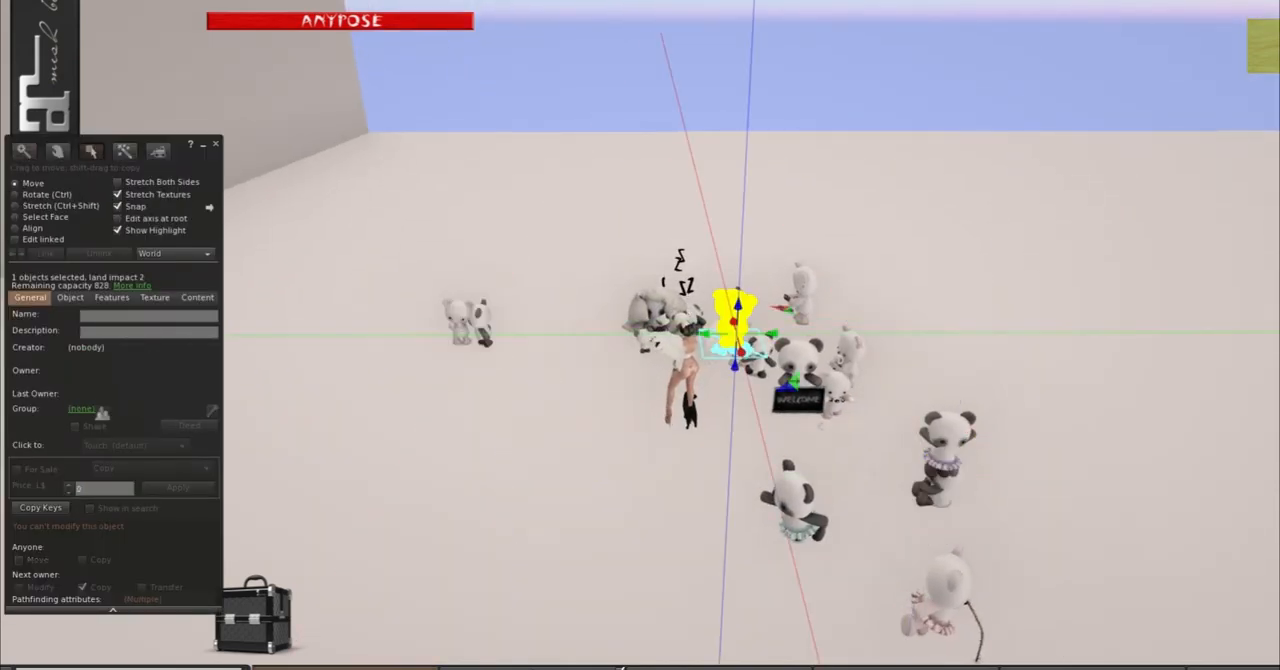
left_click_drag(736, 320, 750, 360)
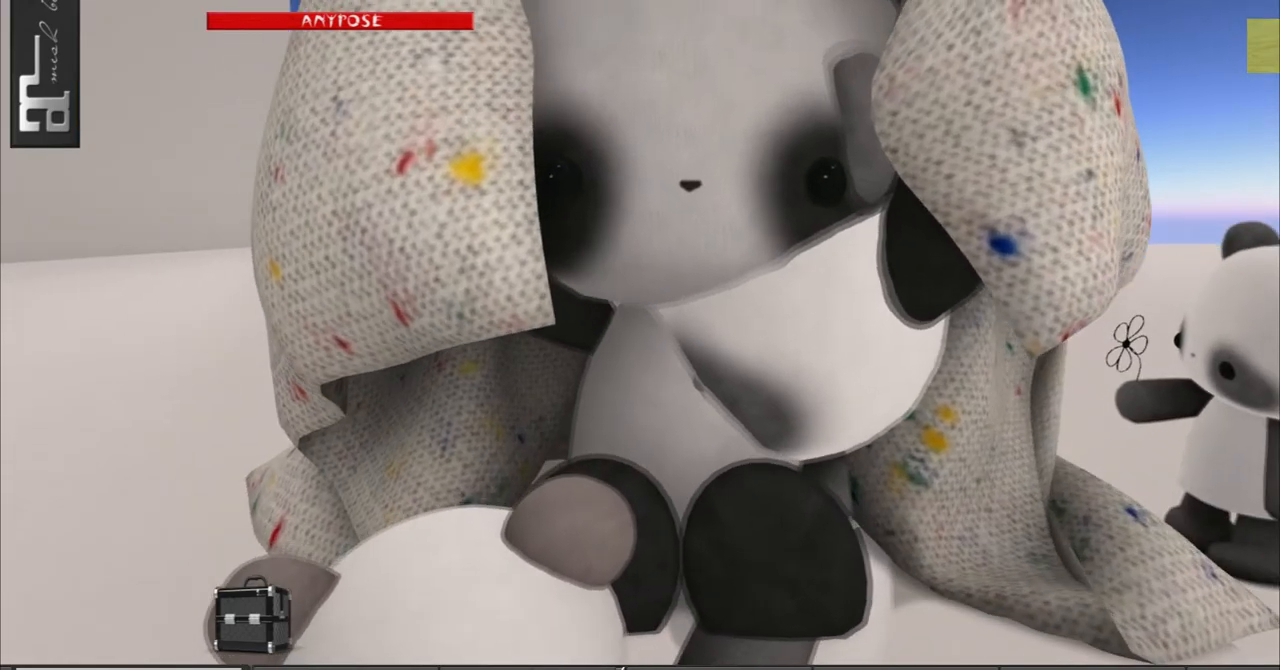
Zoom onto the blanket panda and pink bear, then wear Headpanda Black
right_click(664, 300)
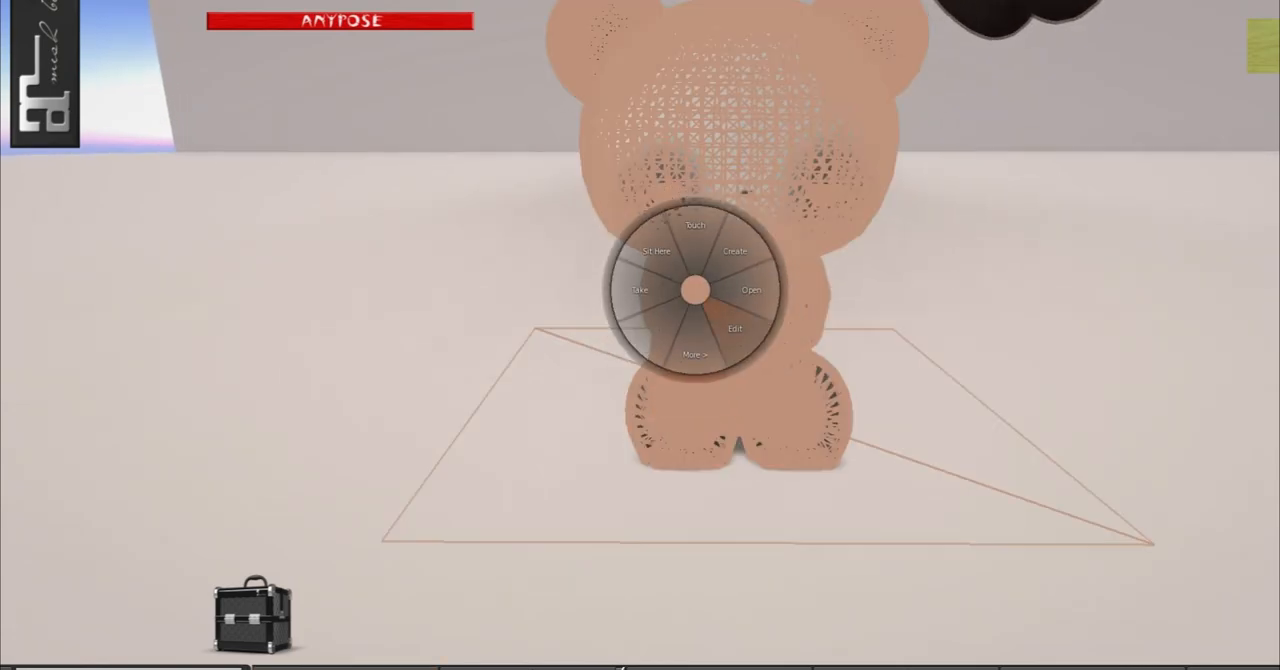
left_click(736, 328)
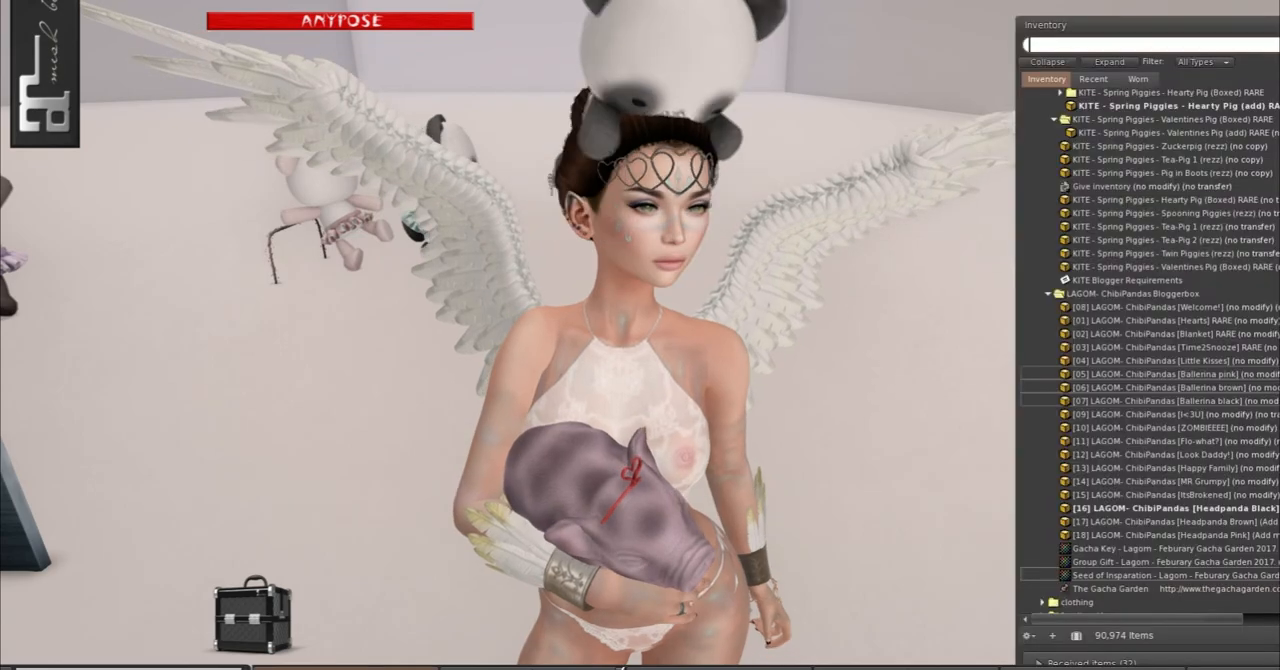
Detach Headpanda Black and wear Headpanda Pink on the avatar's head
right_click(1150, 508)
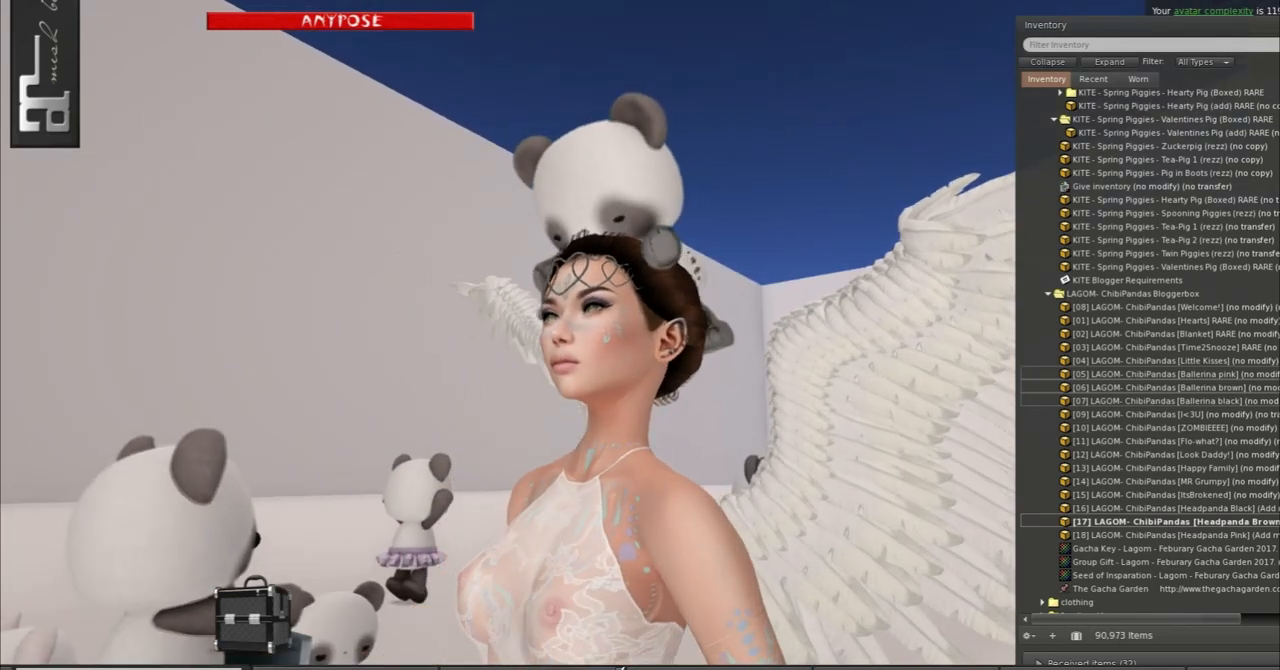
right_click(1150, 520)
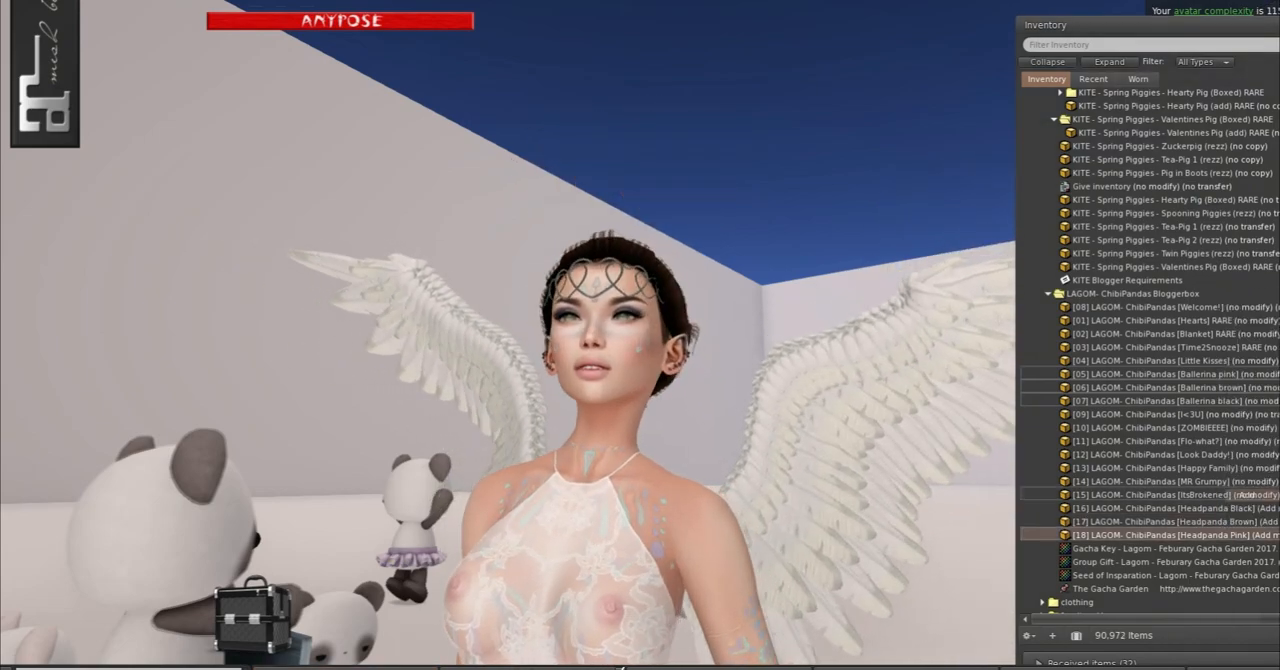
double_click(1176, 534)
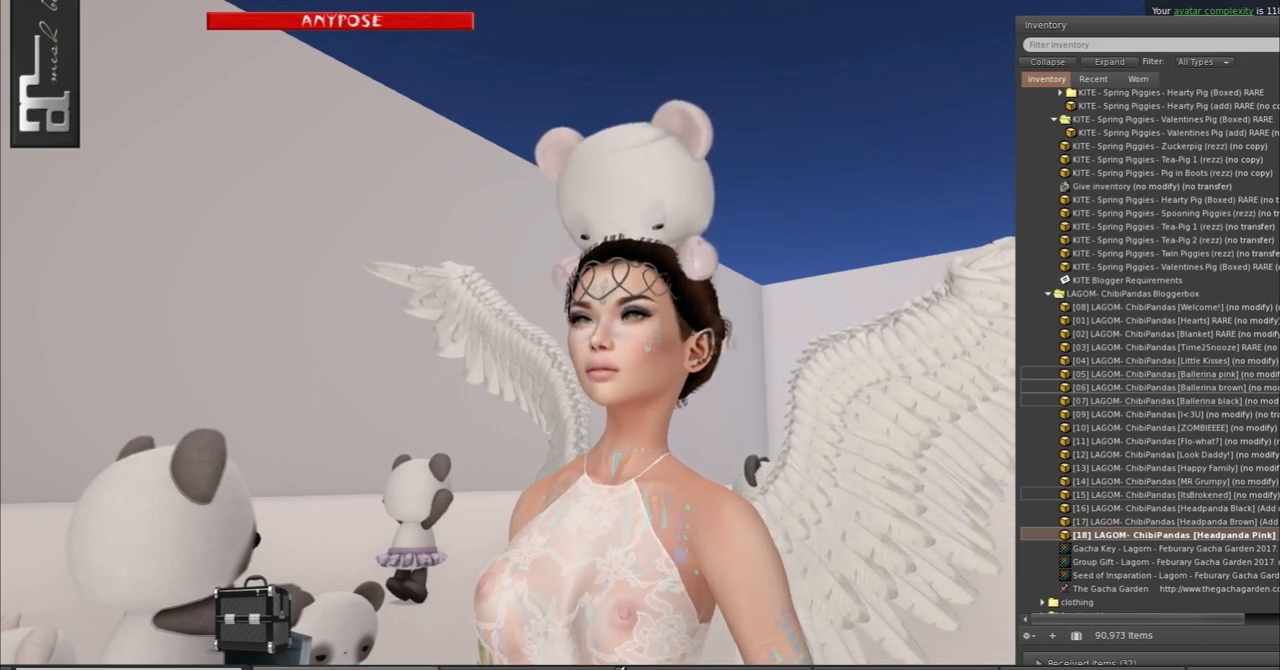
scroll("down", 3)
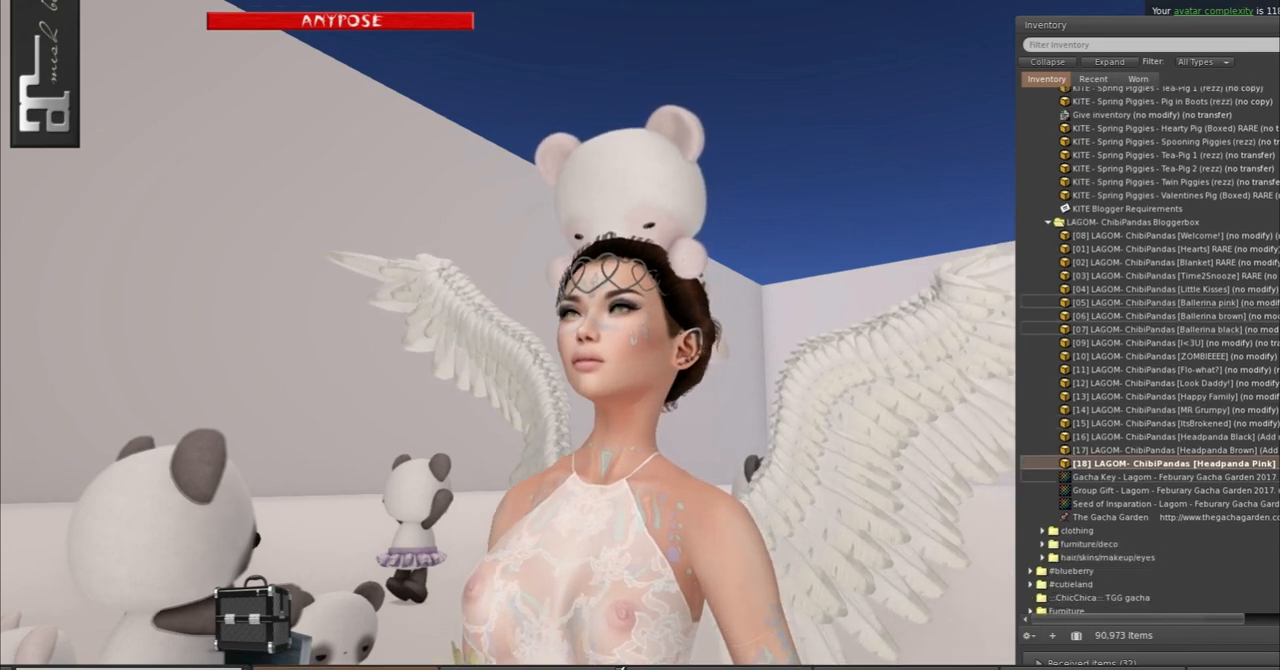
scroll("down", 3)
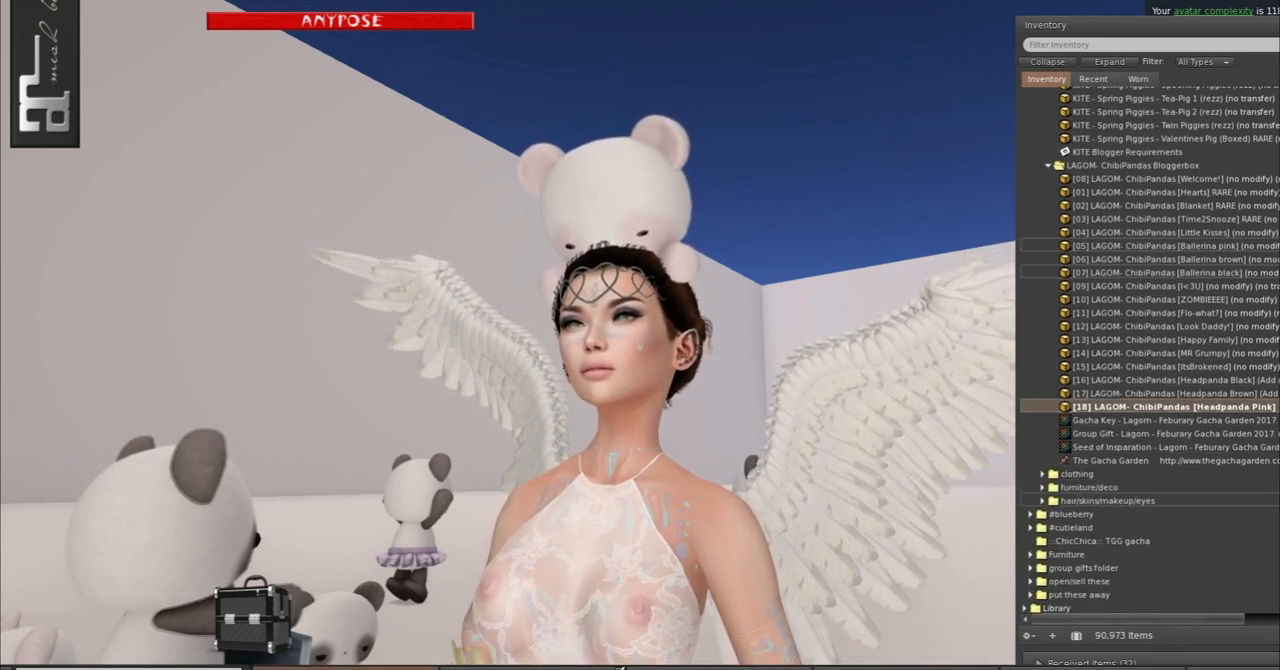